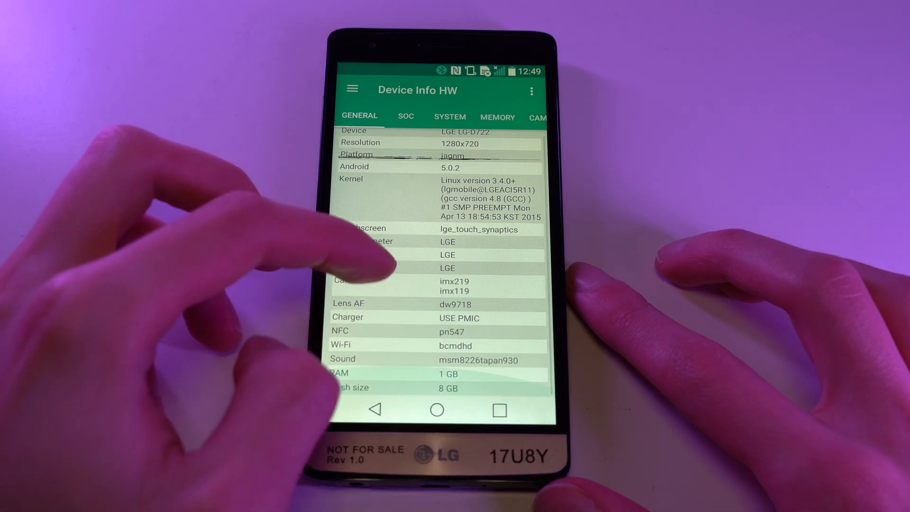
# View the SOC details showing the G3 S processor and GPU specifications.
pyautogui.click(406, 116)
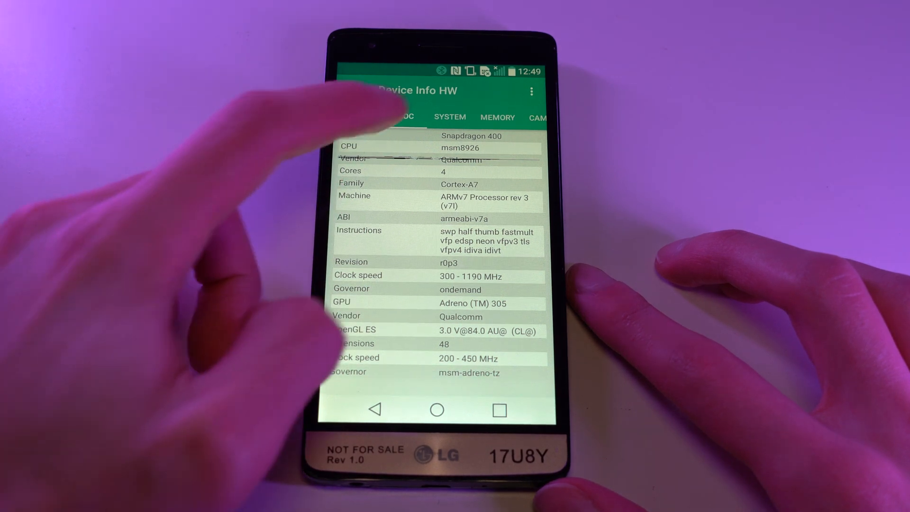
pyautogui.click(440, 117)
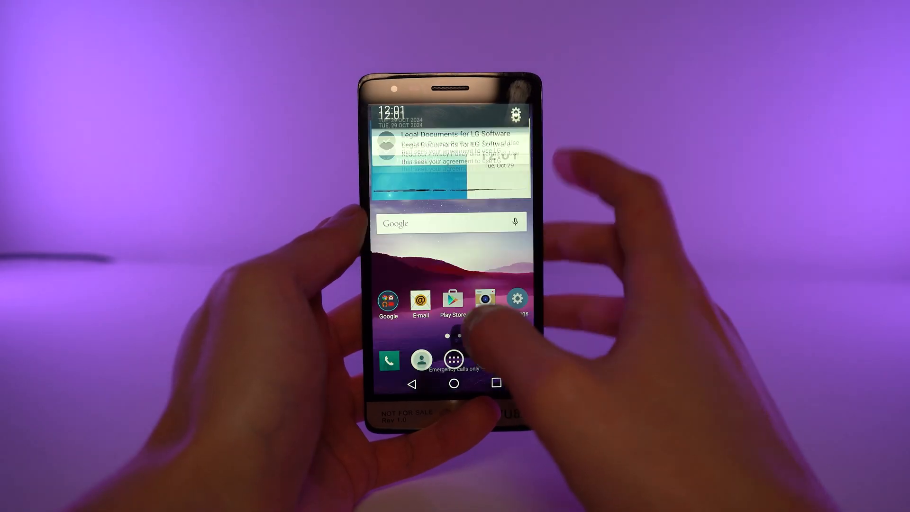
# Go from the home screen into Settings and reach the About phone information.
pyautogui.click(517, 301)
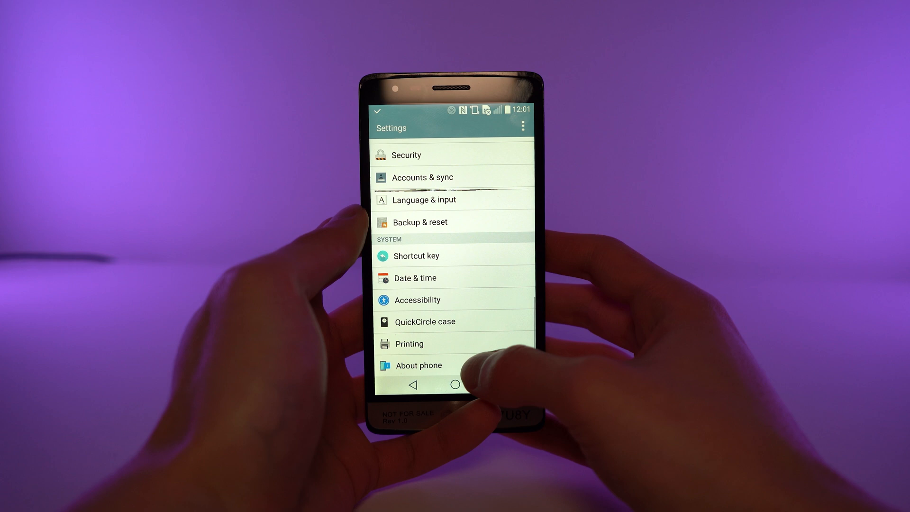
pyautogui.click(419, 364)
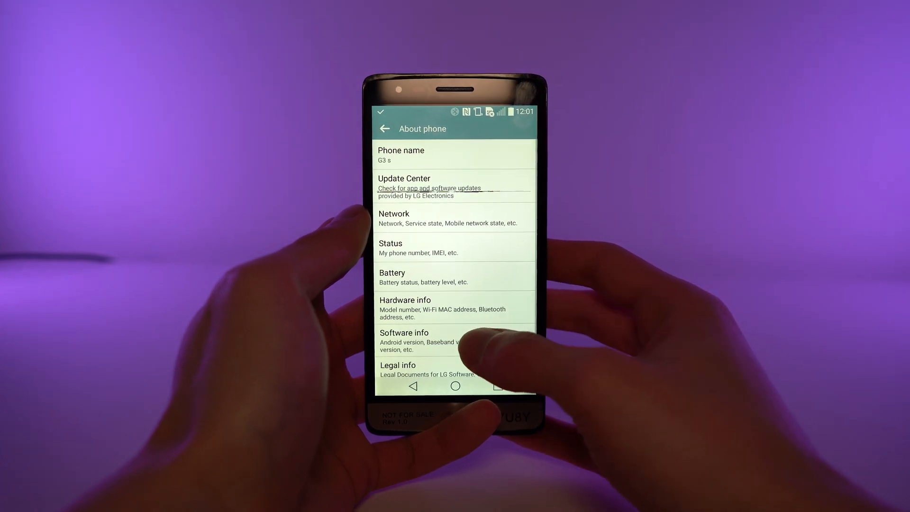
pyautogui.click(404, 333)
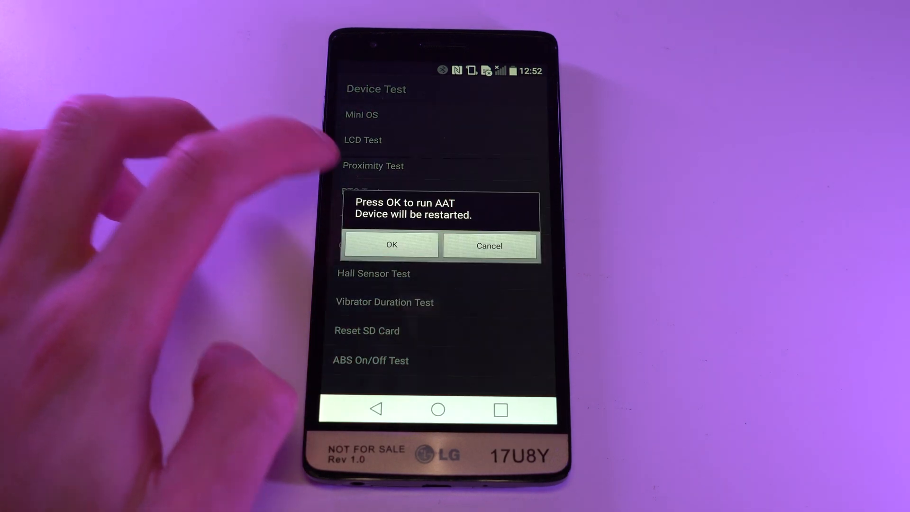
# Confirm the 'Press OK to run AAT' prompt so the phone restarts into MiniOS.
pyautogui.click(391, 244)
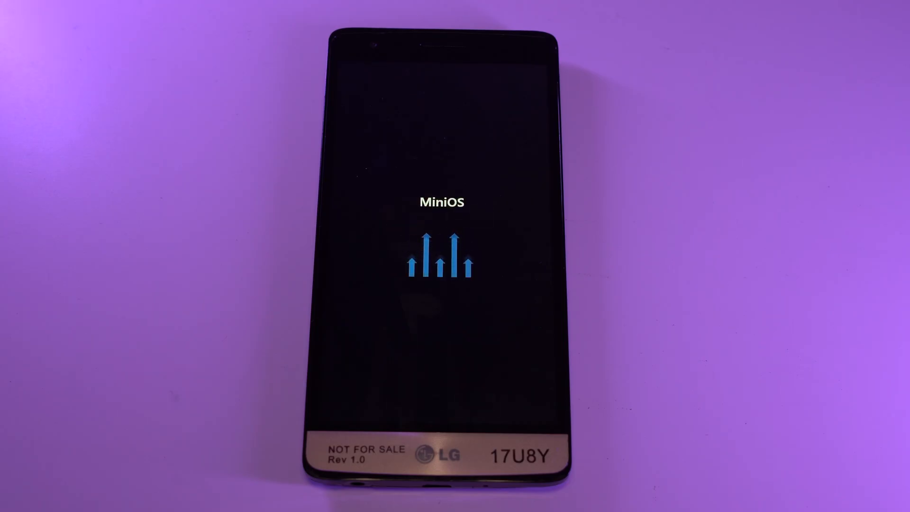